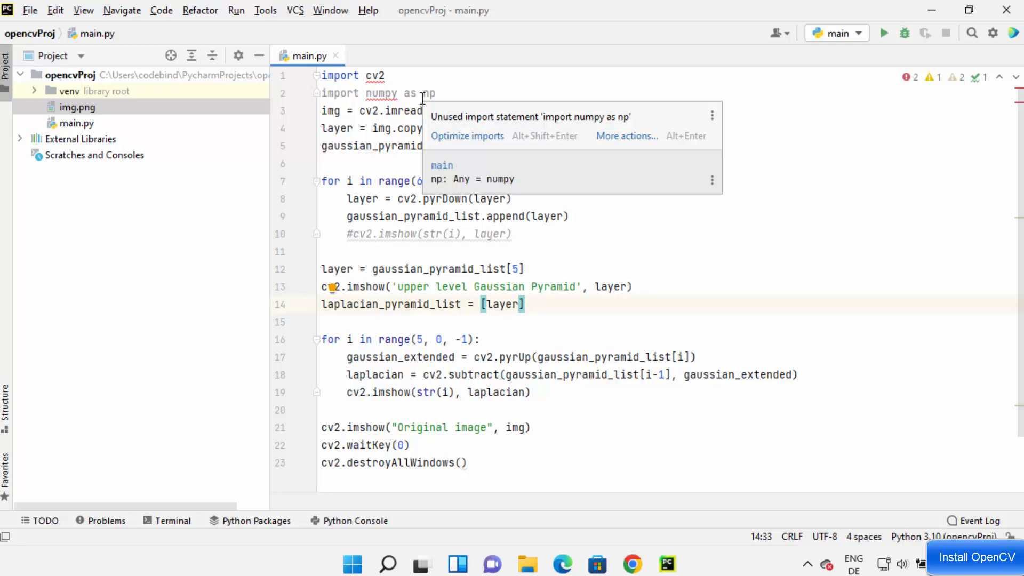
# Run main.py after inspecting the cv2 and numpy imports.
pyautogui.doubleClick(374, 75)
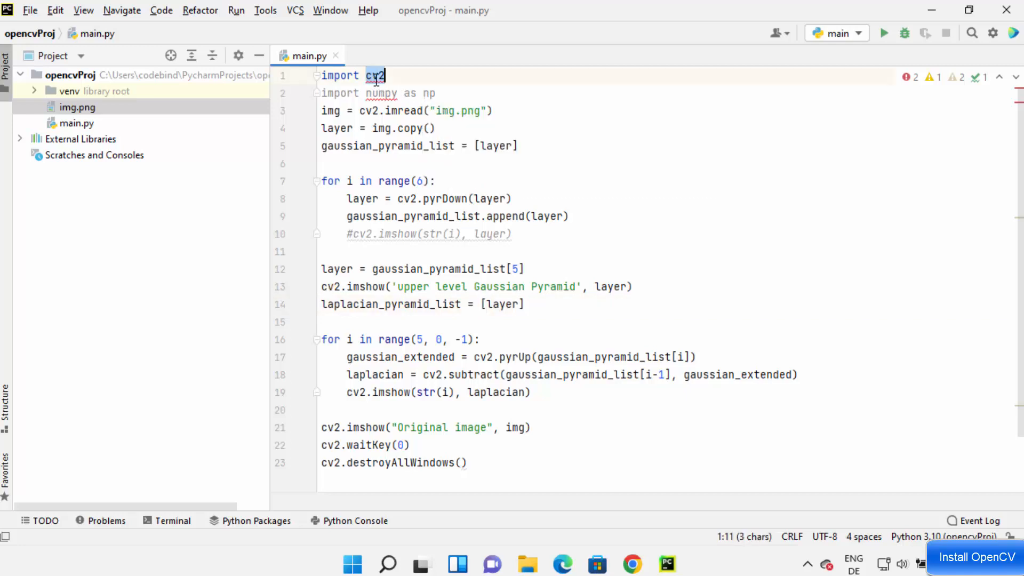
pyautogui.doubleClick(426, 93)
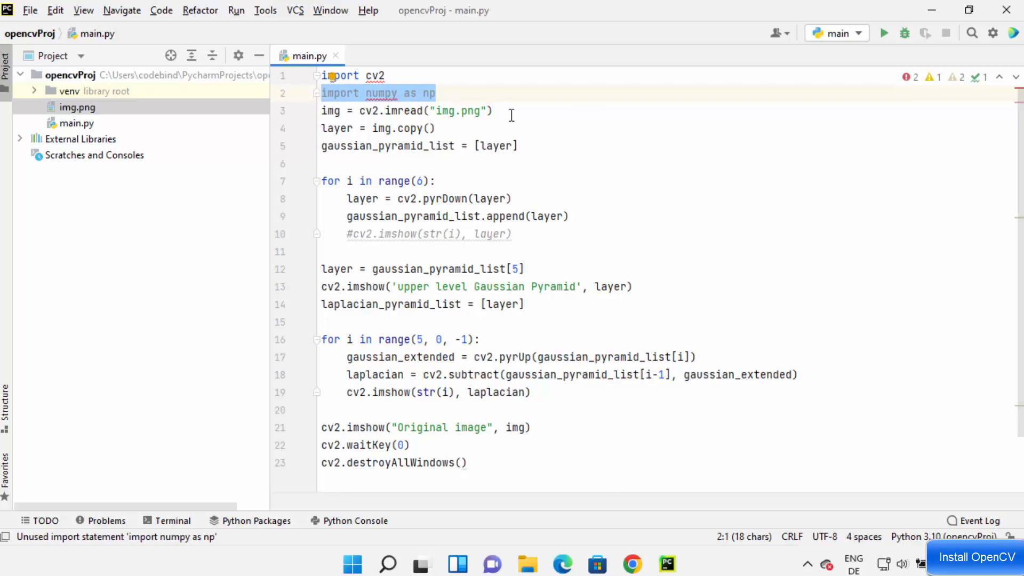
pyautogui.moveTo(550, 171)
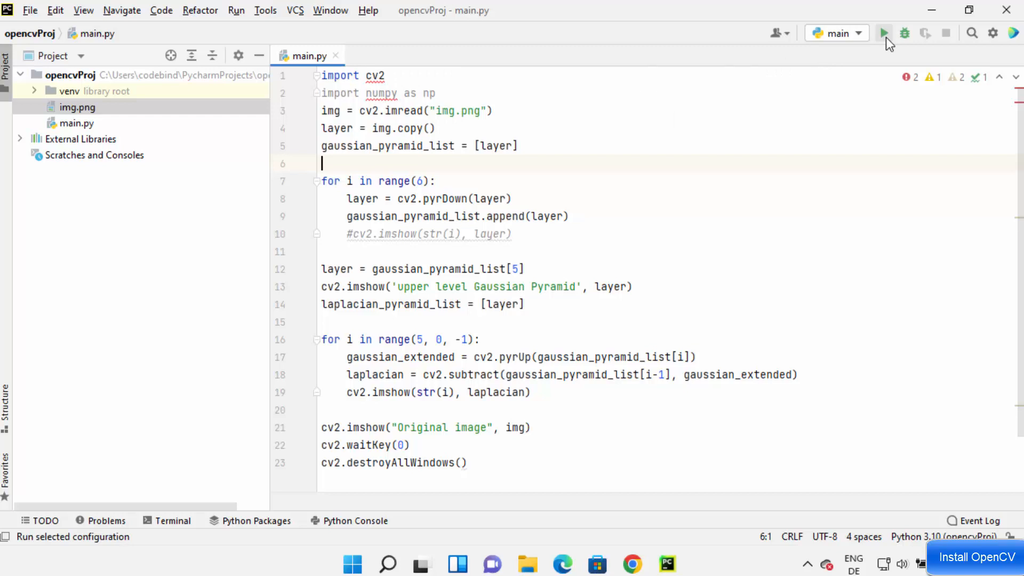
pyautogui.click(883, 33)
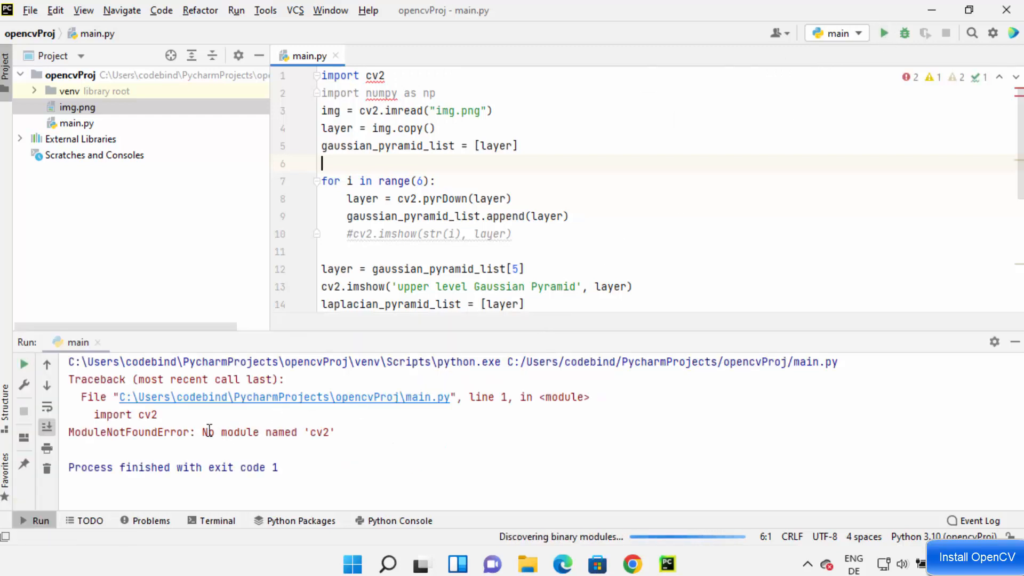
# Highlight the 'No module named cv2' error in the Run tool window.
pyautogui.moveTo(203, 432); pyautogui.dragTo(329, 432)
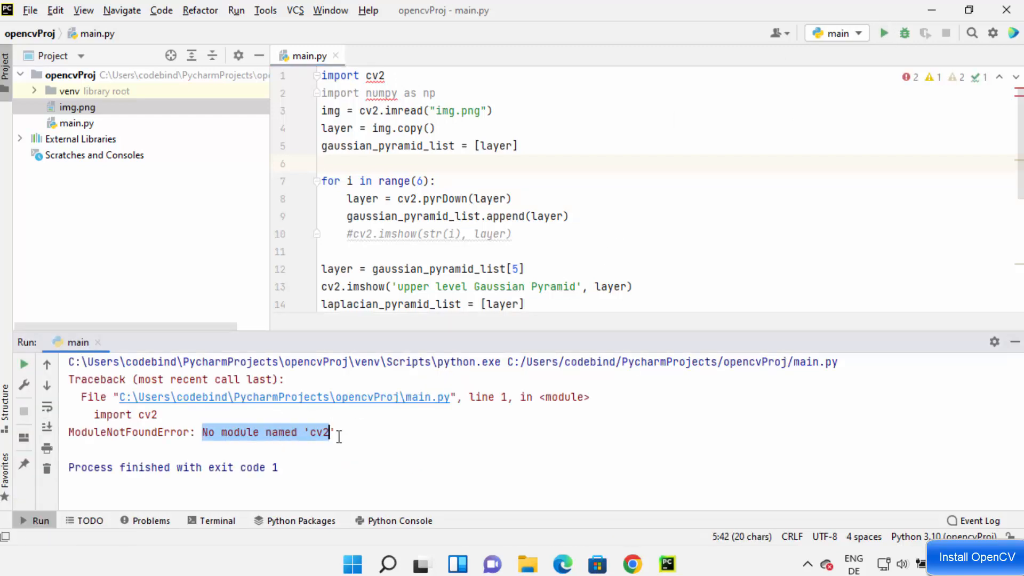
pyautogui.click(313, 432)
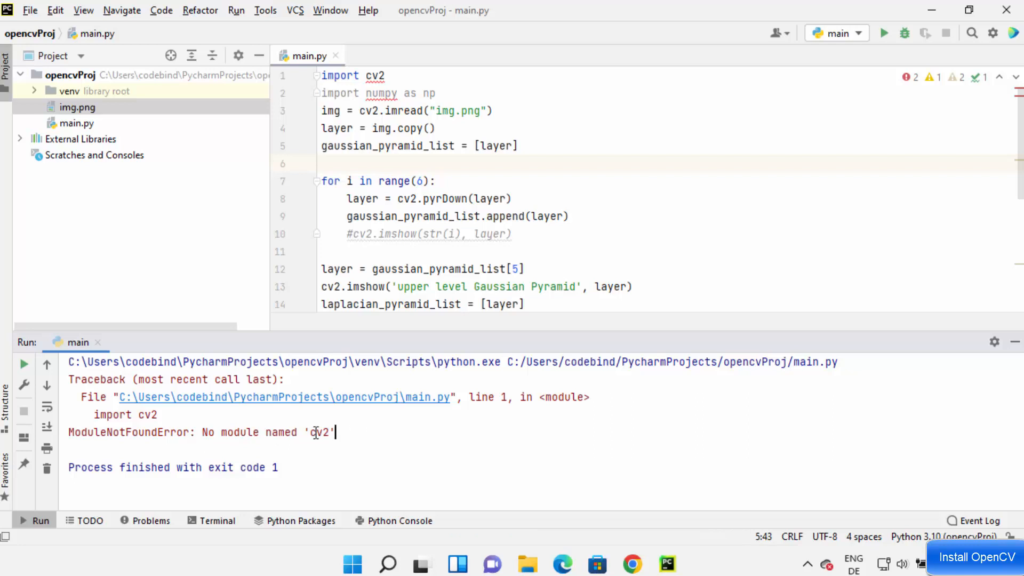
pyautogui.doubleClick(319, 432)
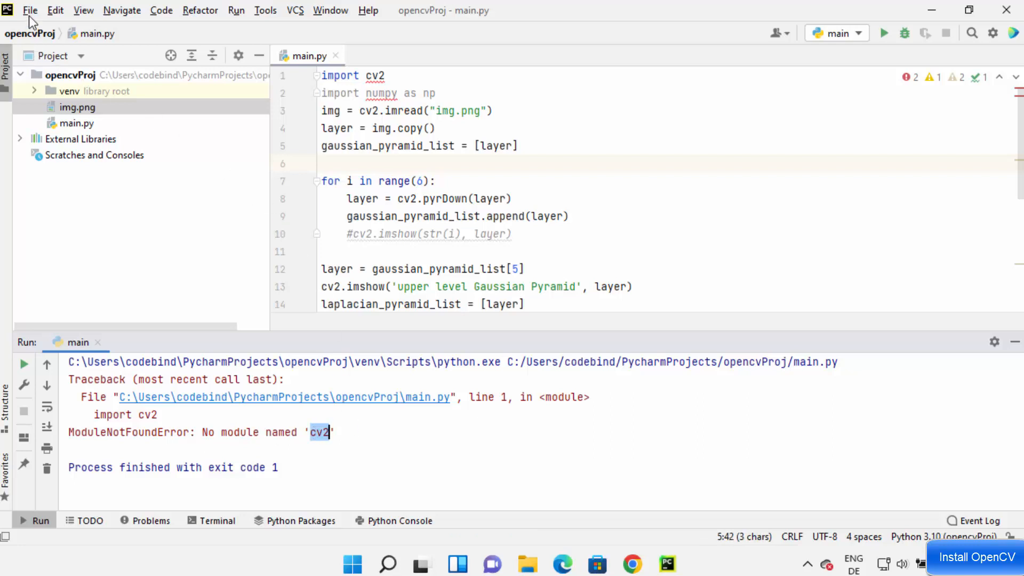
# Reach the Python Interpreter settings for project opencvProj via File > Settings.
pyautogui.click(30, 10)
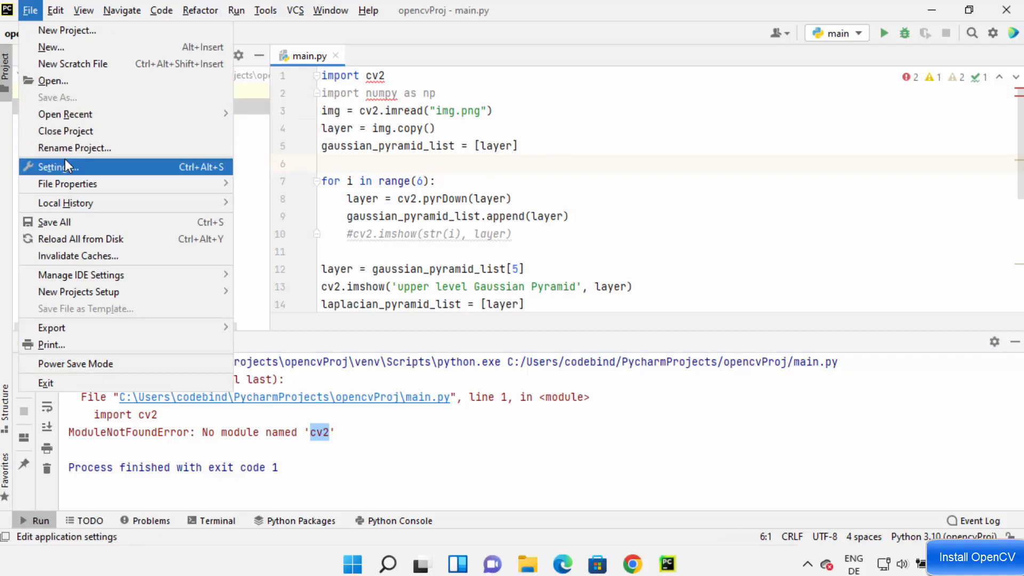
pyautogui.click(57, 166)
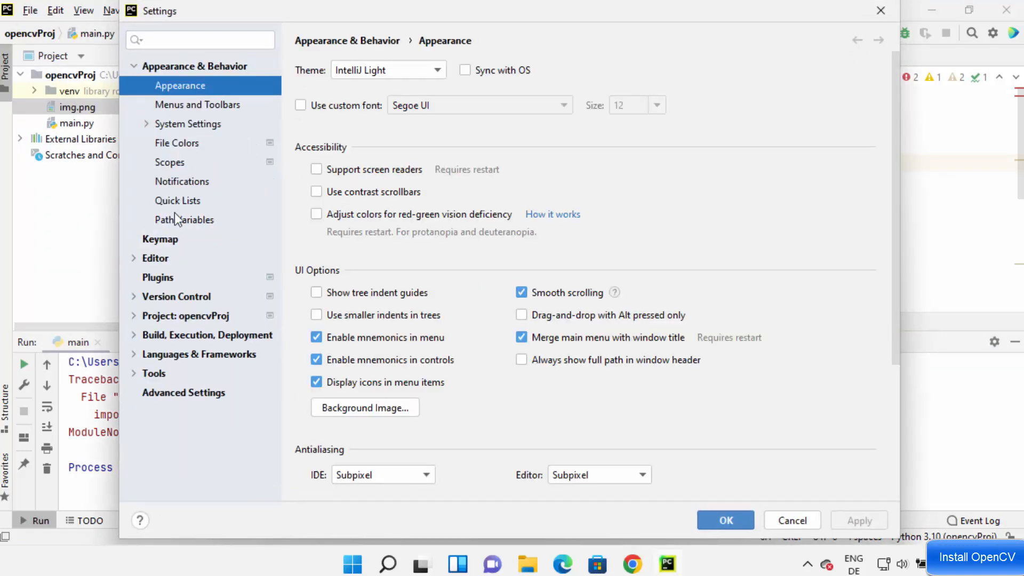
pyautogui.moveTo(130, 92)
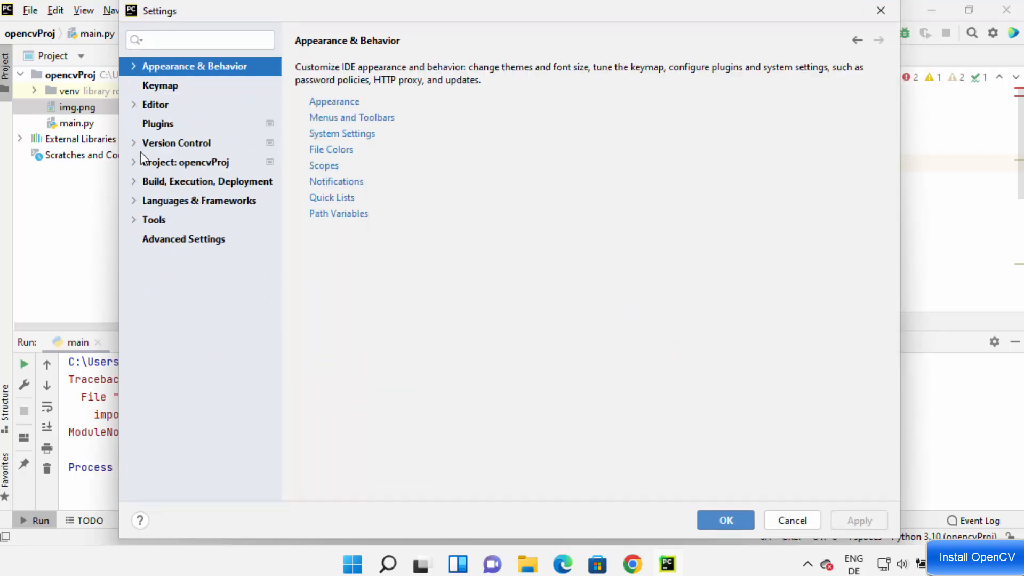
pyautogui.click(185, 163)
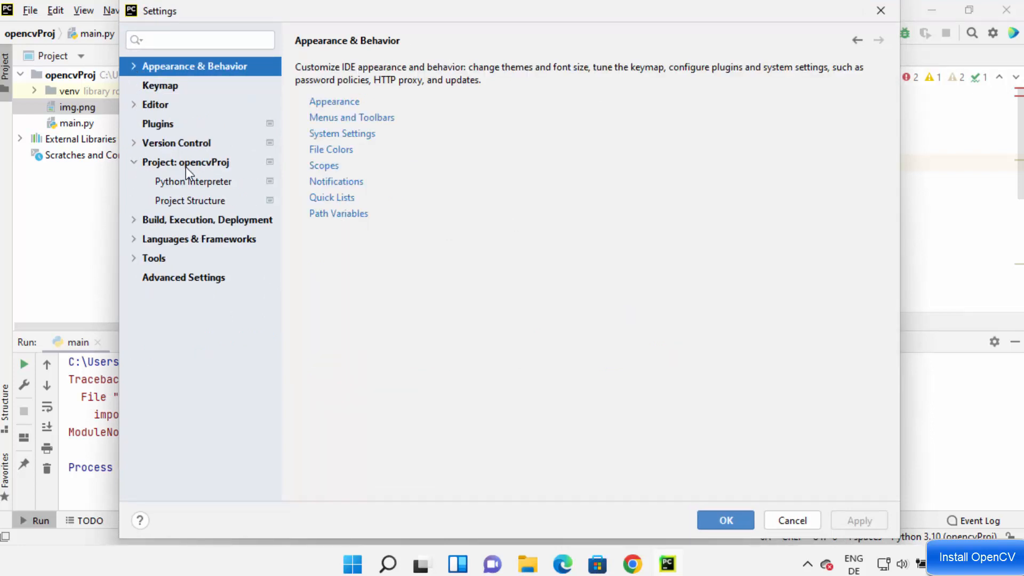
pyautogui.moveTo(219, 168)
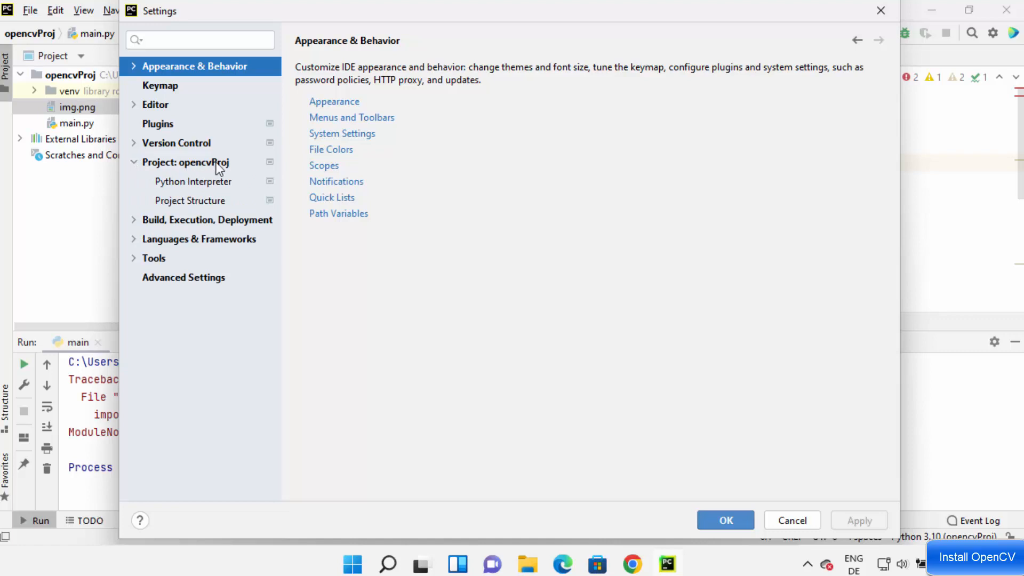
pyautogui.moveTo(83, 81)
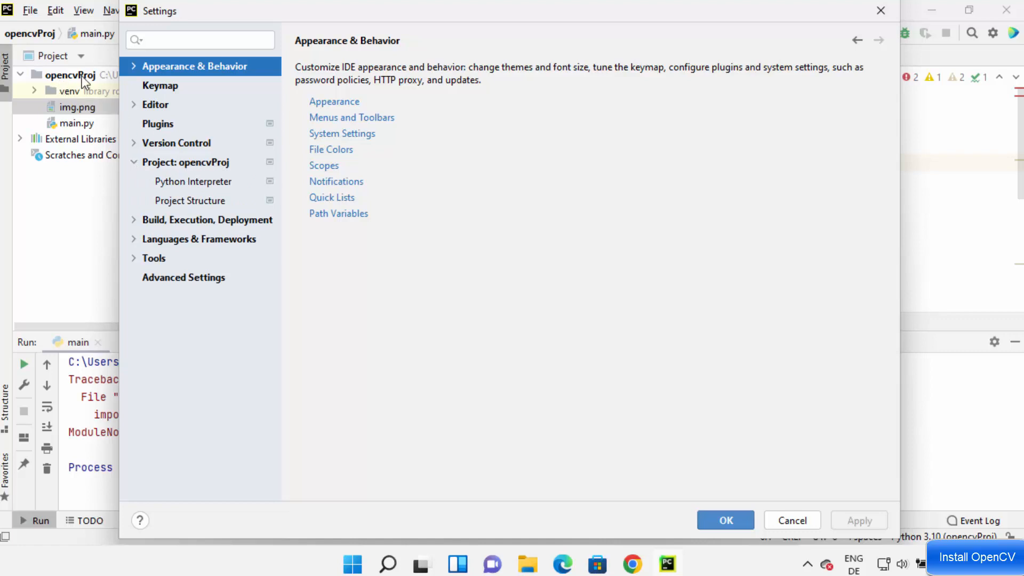
pyautogui.moveTo(190, 169)
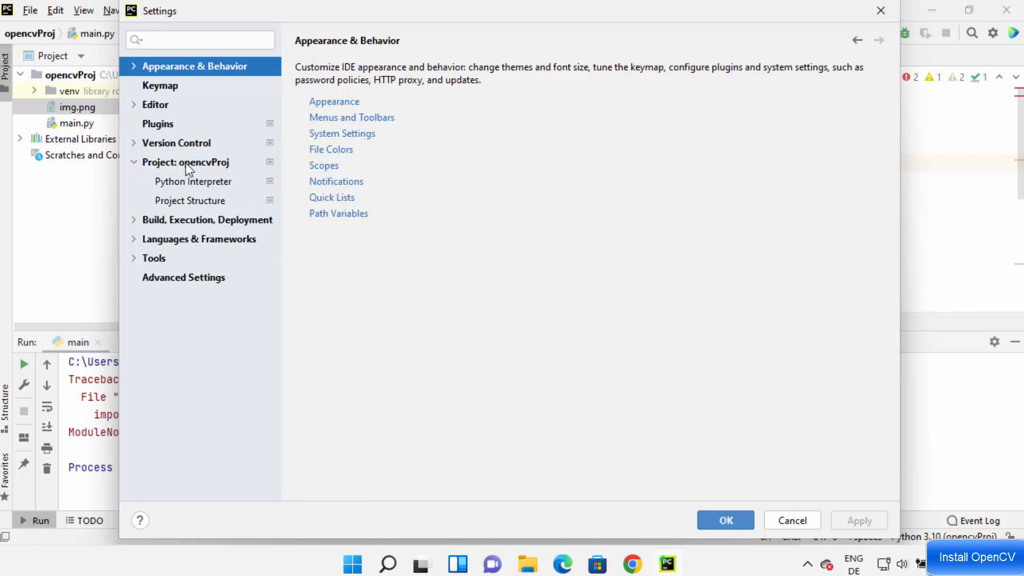
pyautogui.moveTo(206, 169)
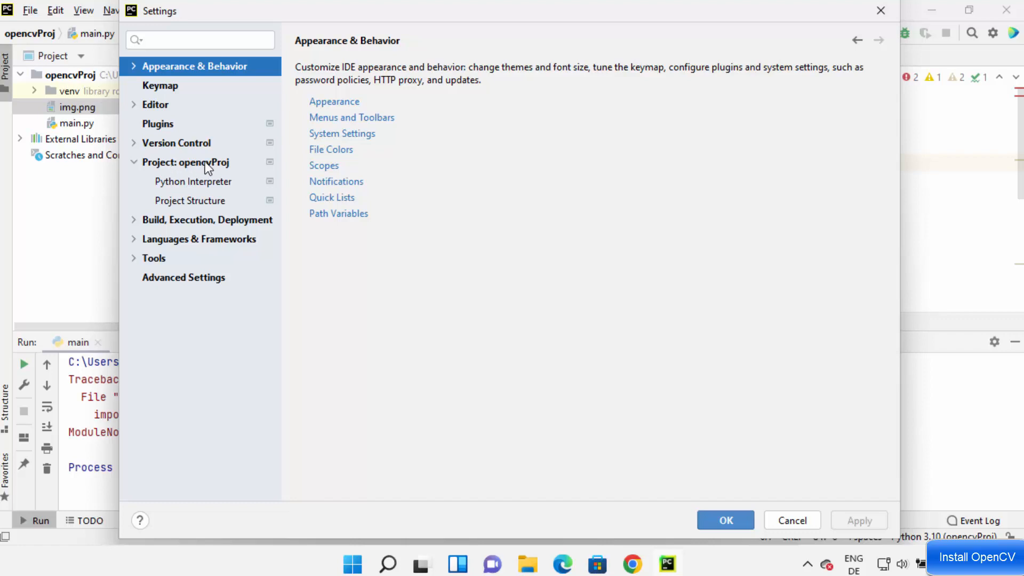
pyautogui.click(193, 182)
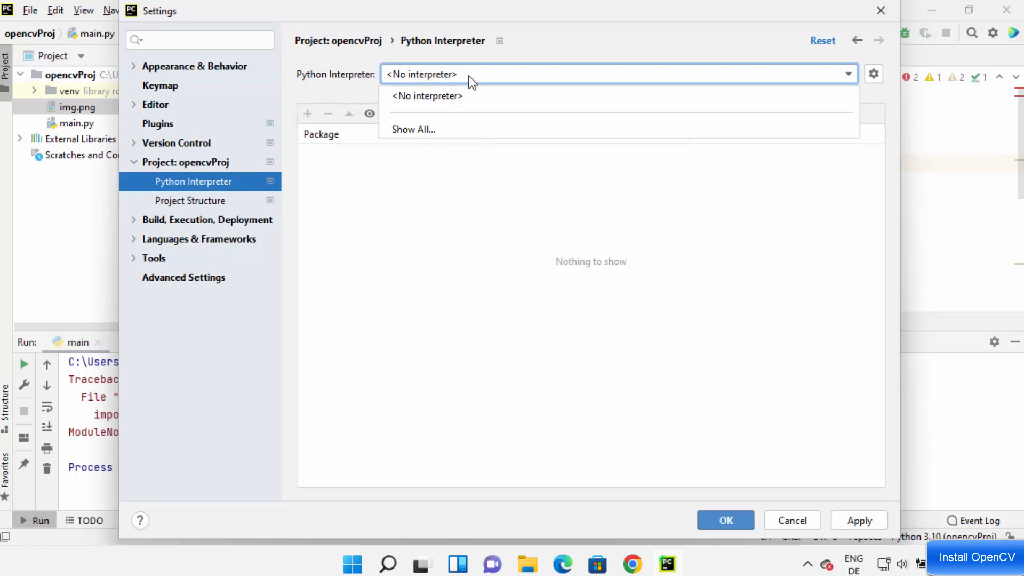
# Choose the Python 3.10 interpreter and bring up the Available Packages list.
pyautogui.click(412, 129)
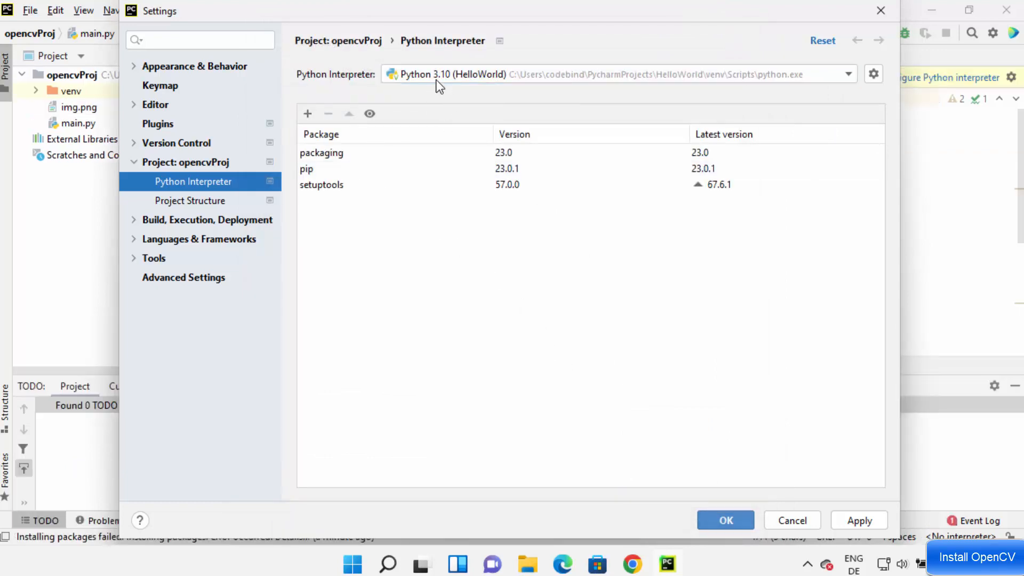
pyautogui.click(307, 114)
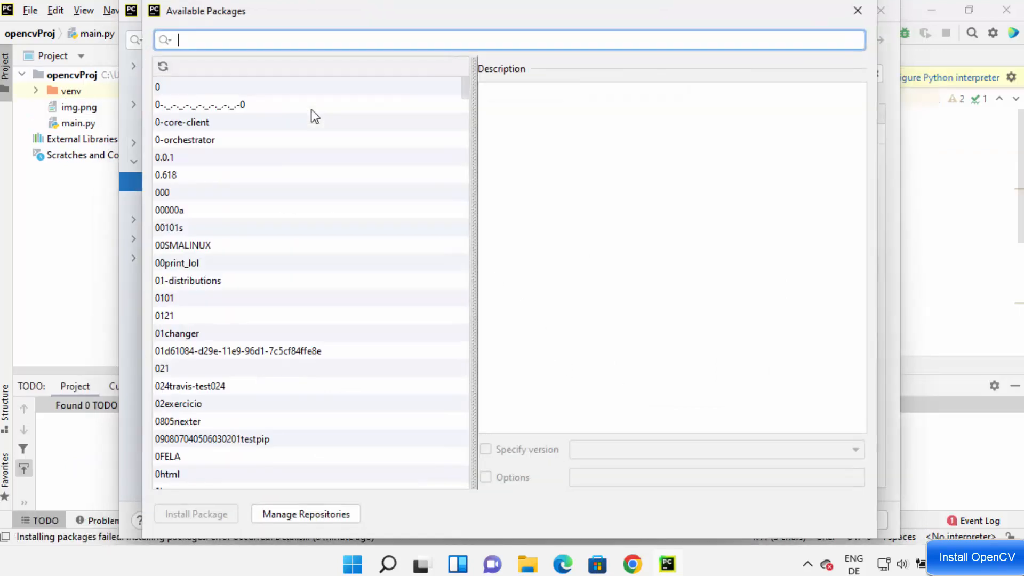
# Search for opencv-python and install version 4.7.0.72 into the interpreter.
pyautogui.write('opencv-python')
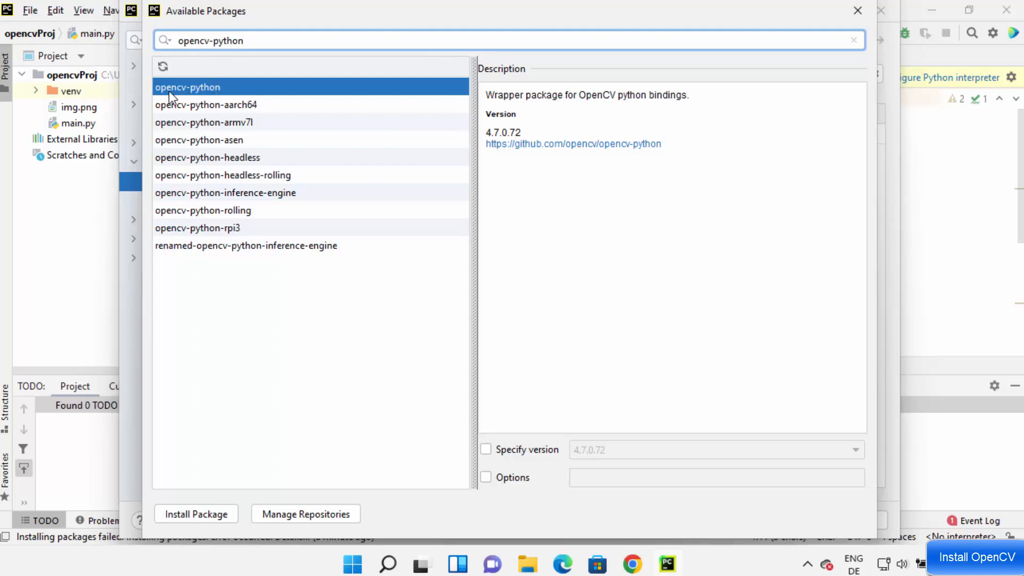
pyautogui.moveTo(215, 94)
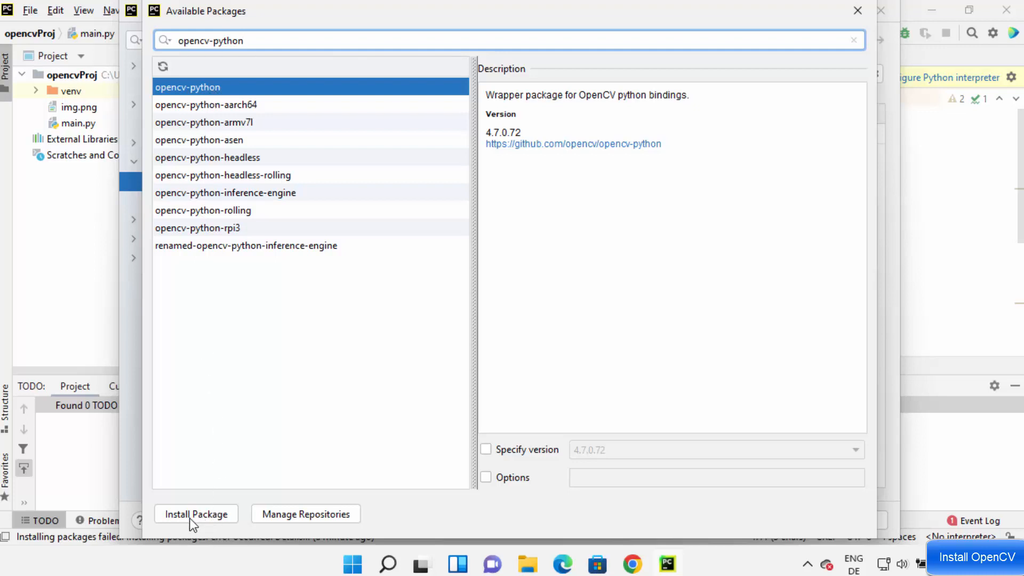
pyautogui.click(196, 513)
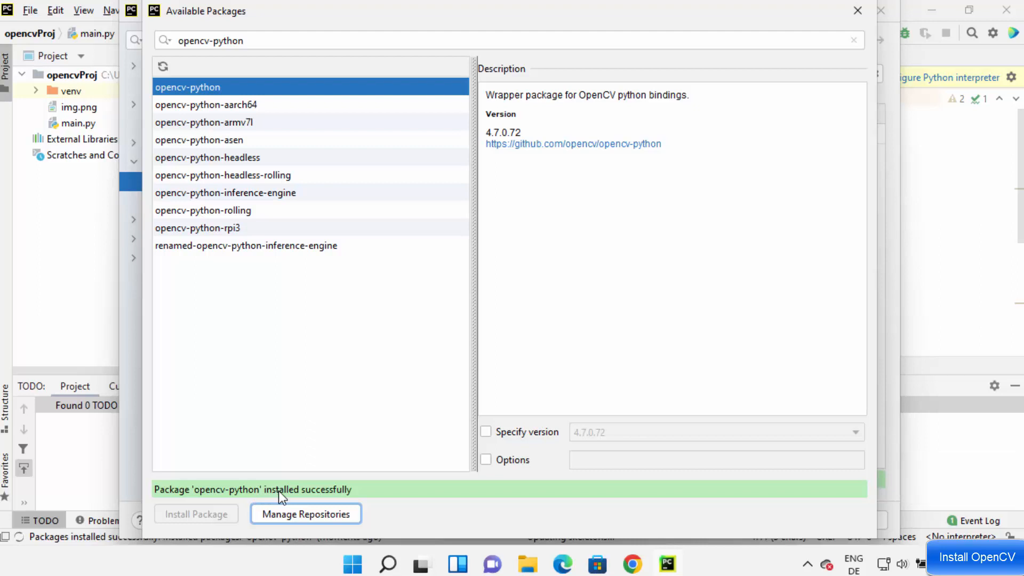
pyautogui.moveTo(930, 80)
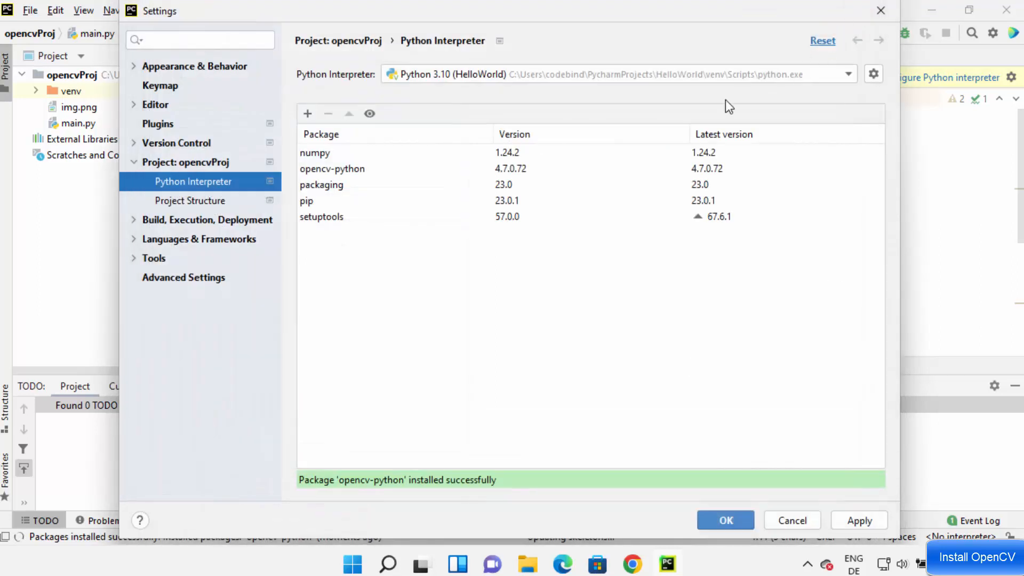
# Apply the interpreter settings and confirm with OK, returning to main.py.
pyautogui.click(332, 168)
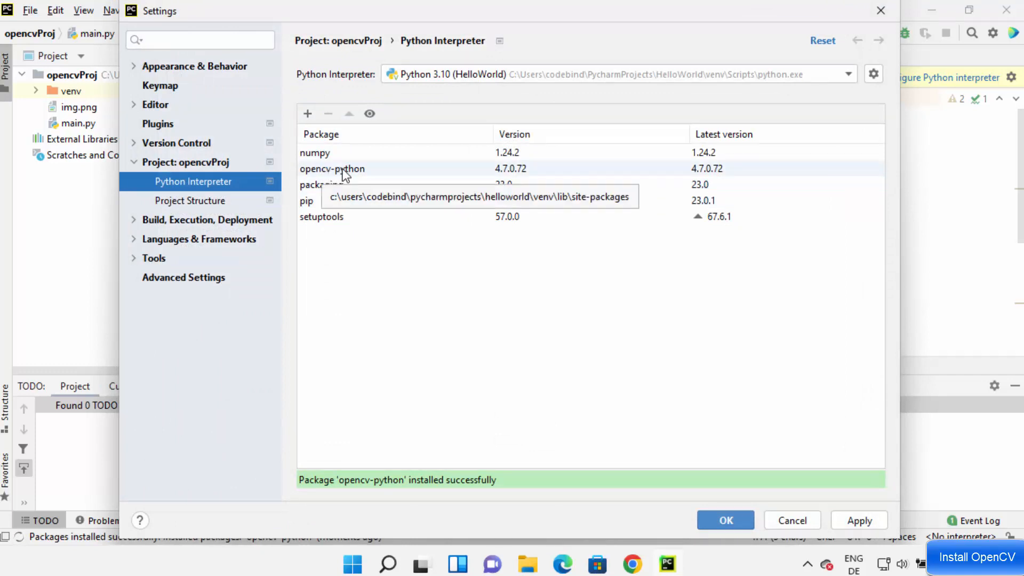
pyautogui.moveTo(434, 179)
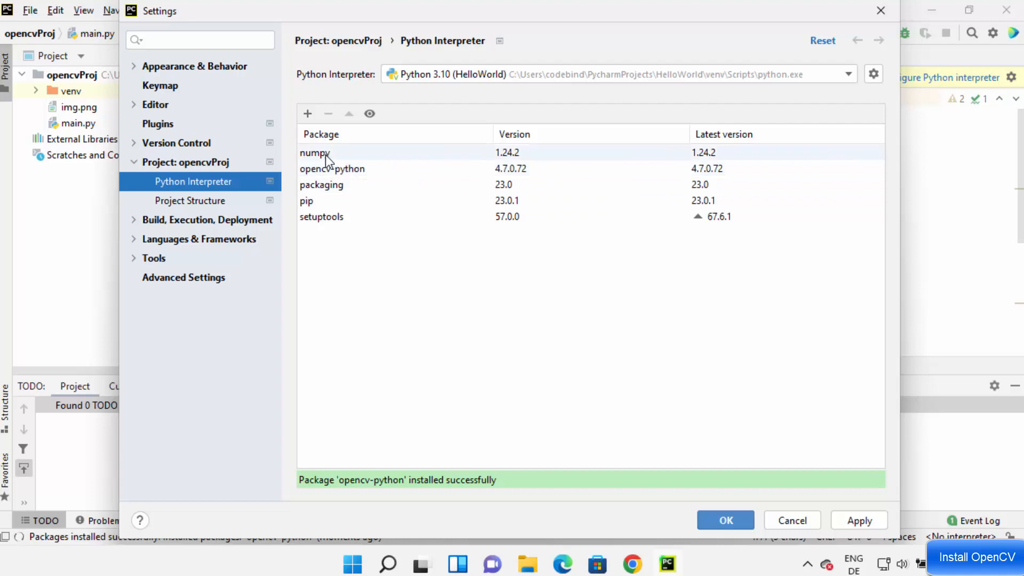
pyautogui.moveTo(321, 160)
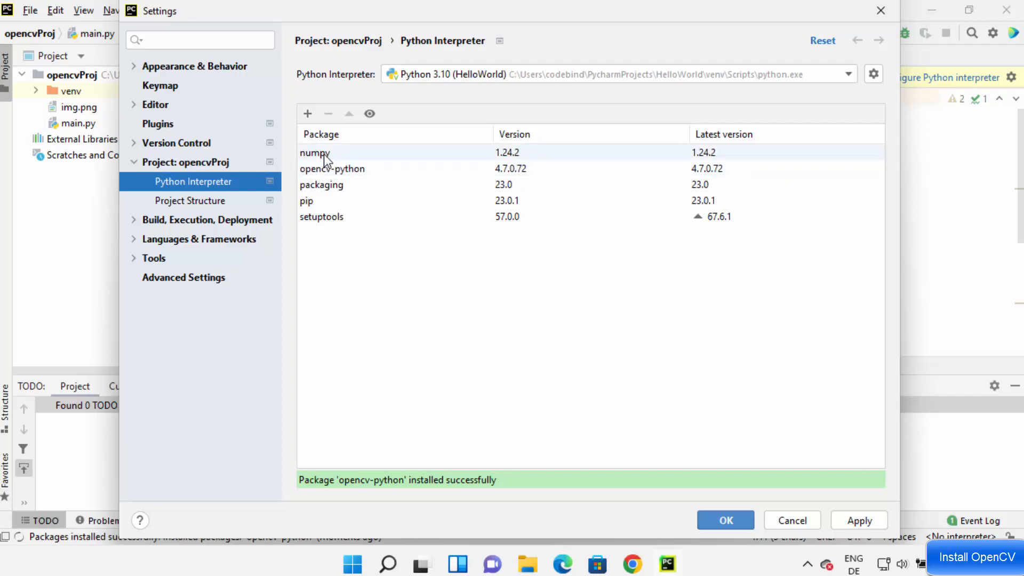
pyautogui.click(332, 169)
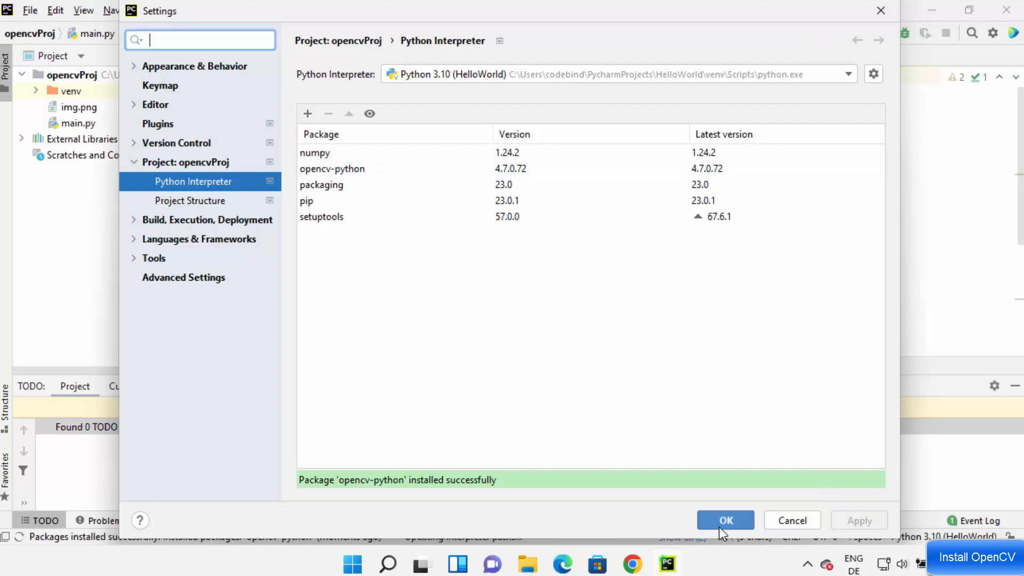
pyautogui.click(725, 521)
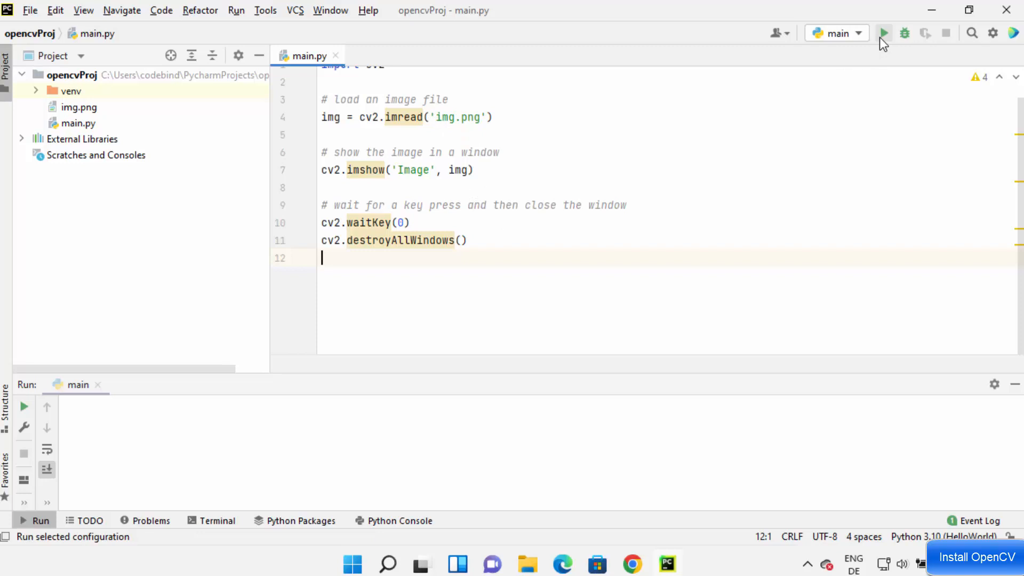
# Run main.py and move the resulting Image window showing img.png to the centre.
pyautogui.click(883, 33)
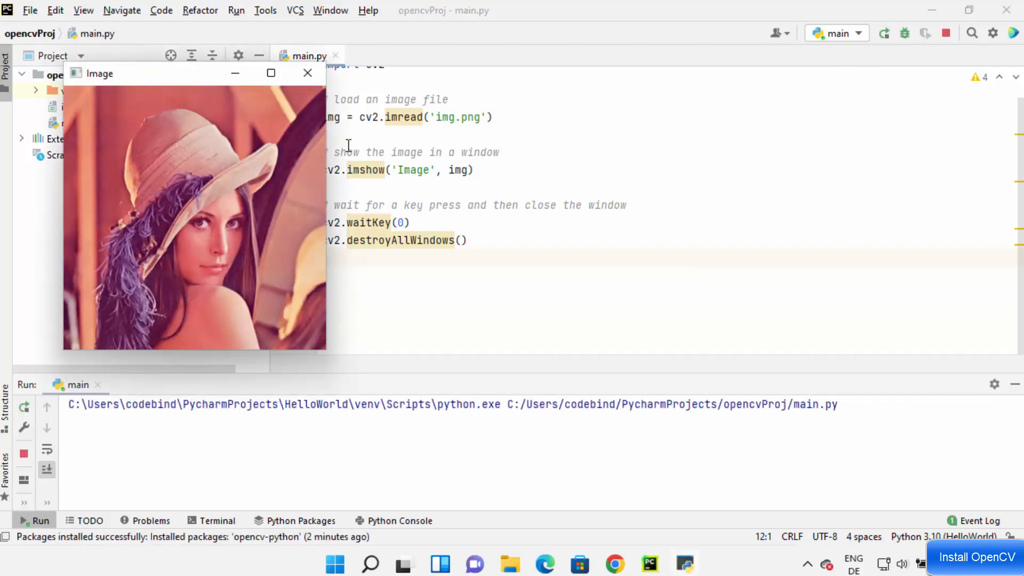
pyautogui.moveTo(194, 73); pyautogui.dragTo(512, 122)
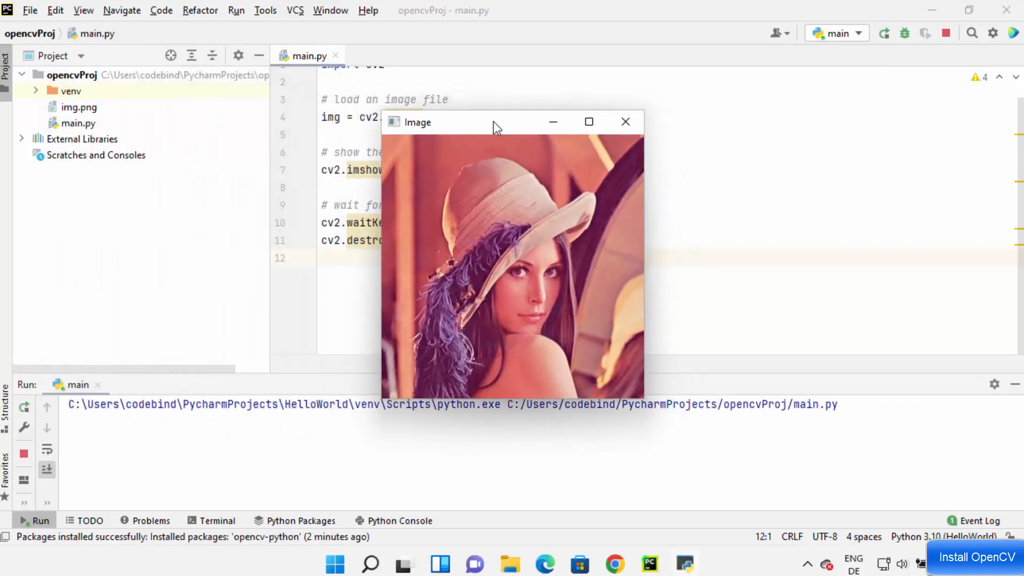
pyautogui.moveTo(431, 196)
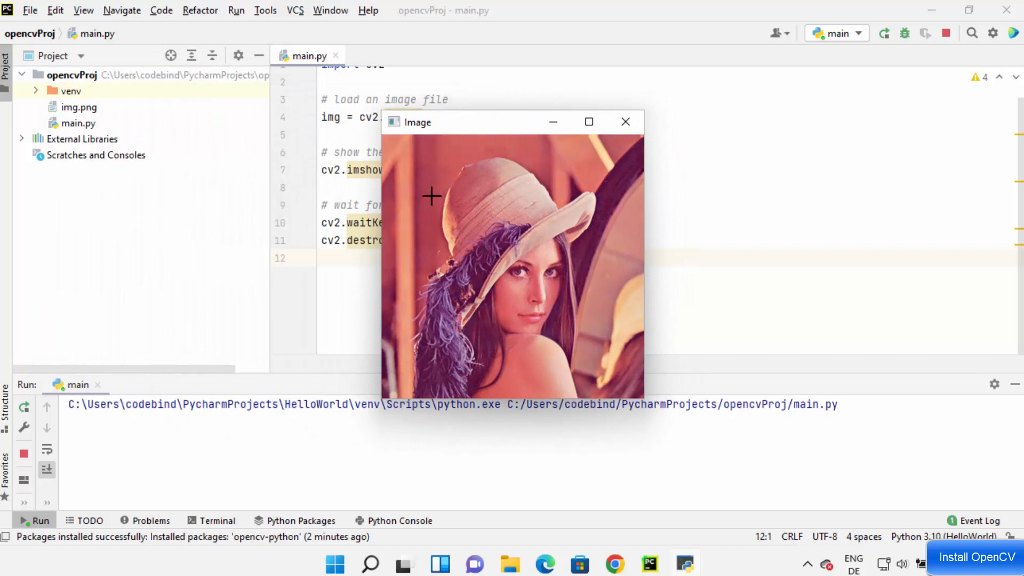
pyautogui.moveTo(413, 134)
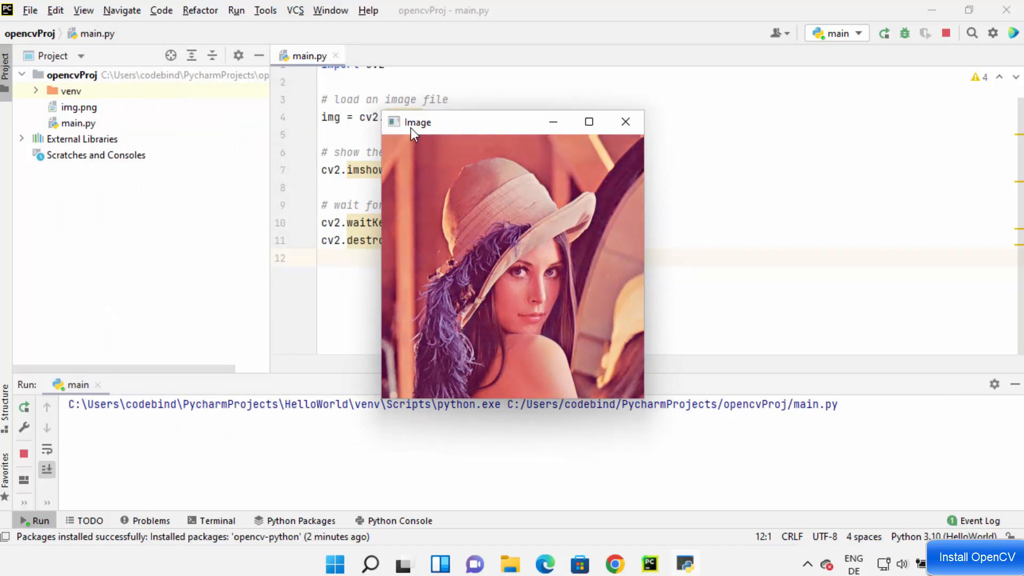
pyautogui.moveTo(479, 217)
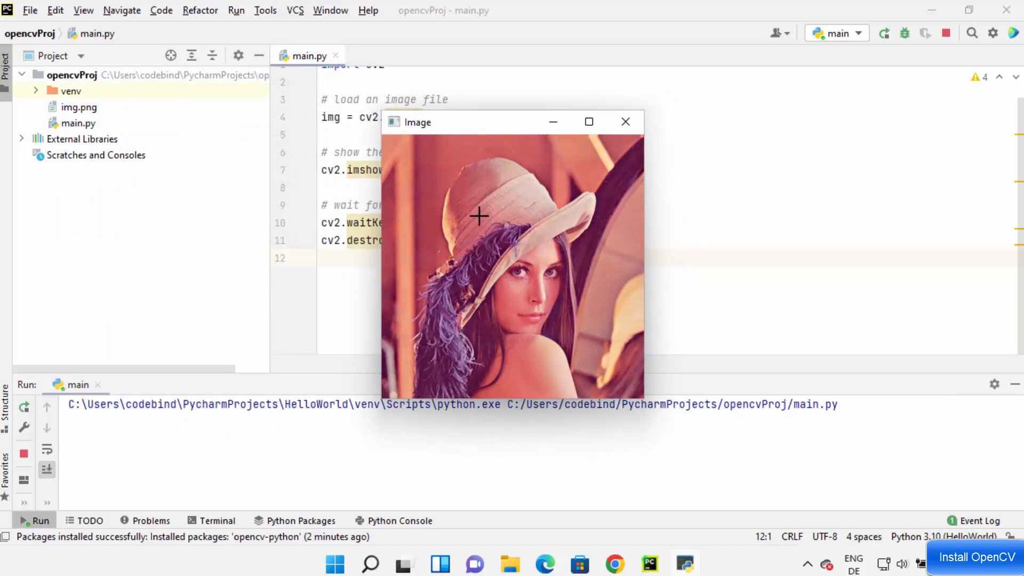
pyautogui.moveTo(514, 272)
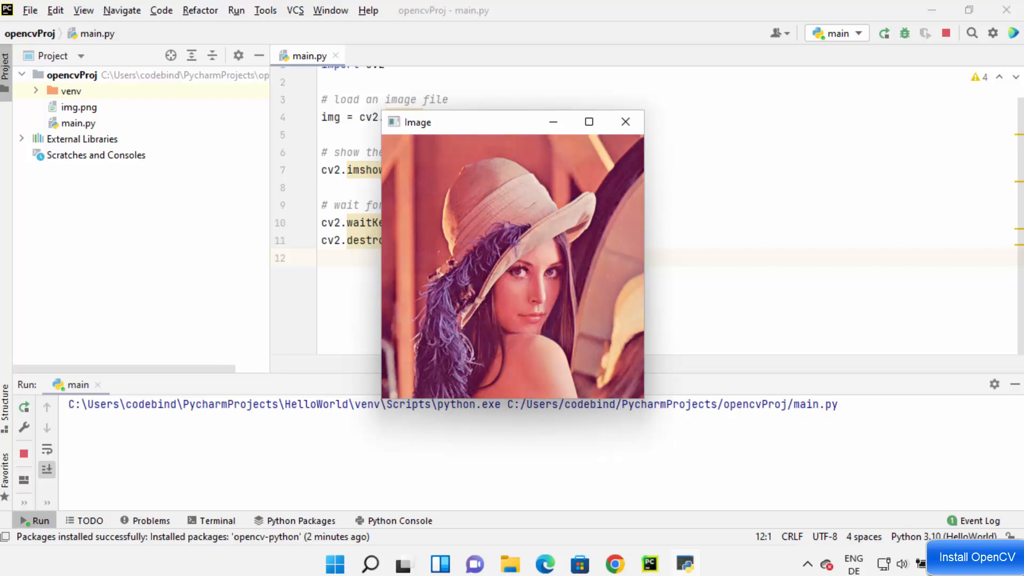
pyautogui.click(853, 564)
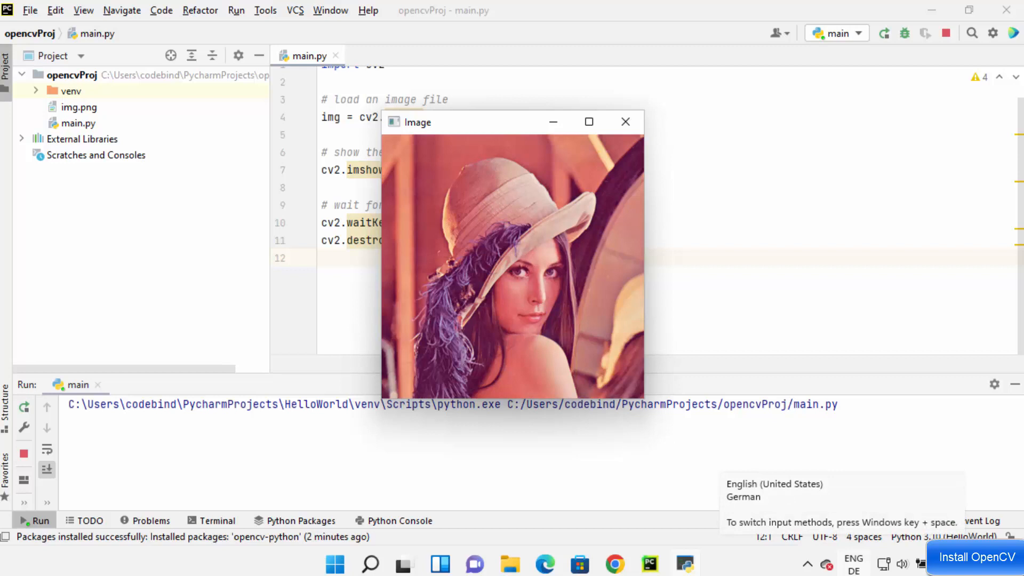